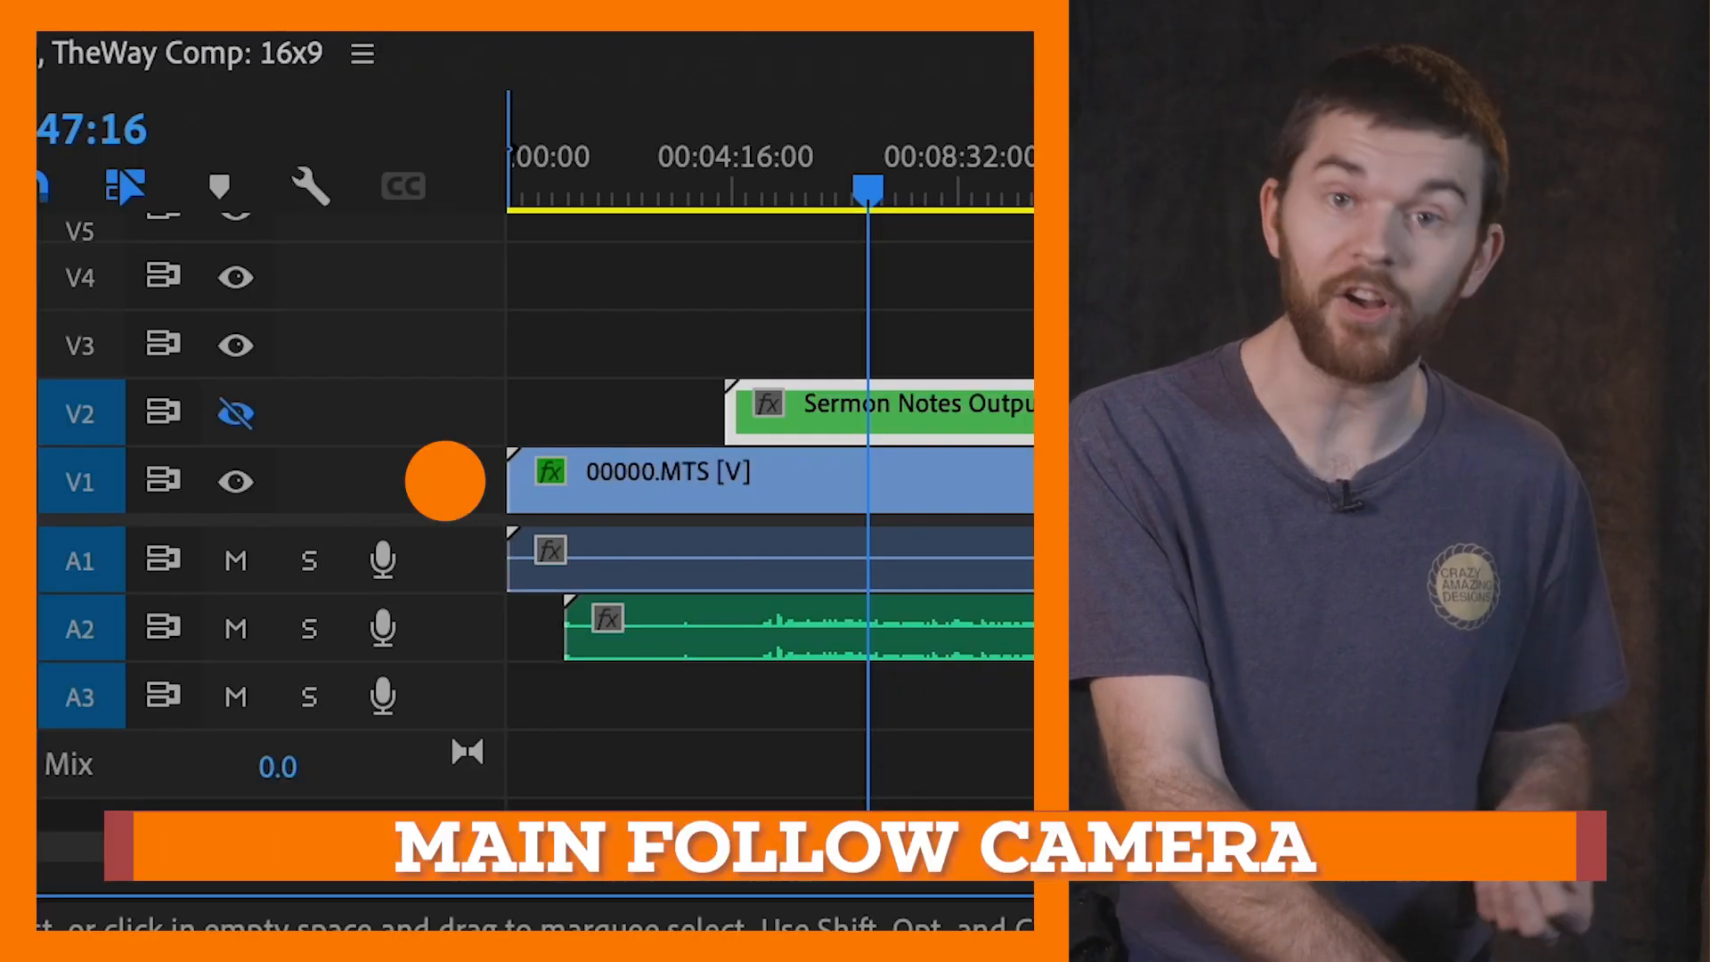
pyautogui.moveTo(445, 630)
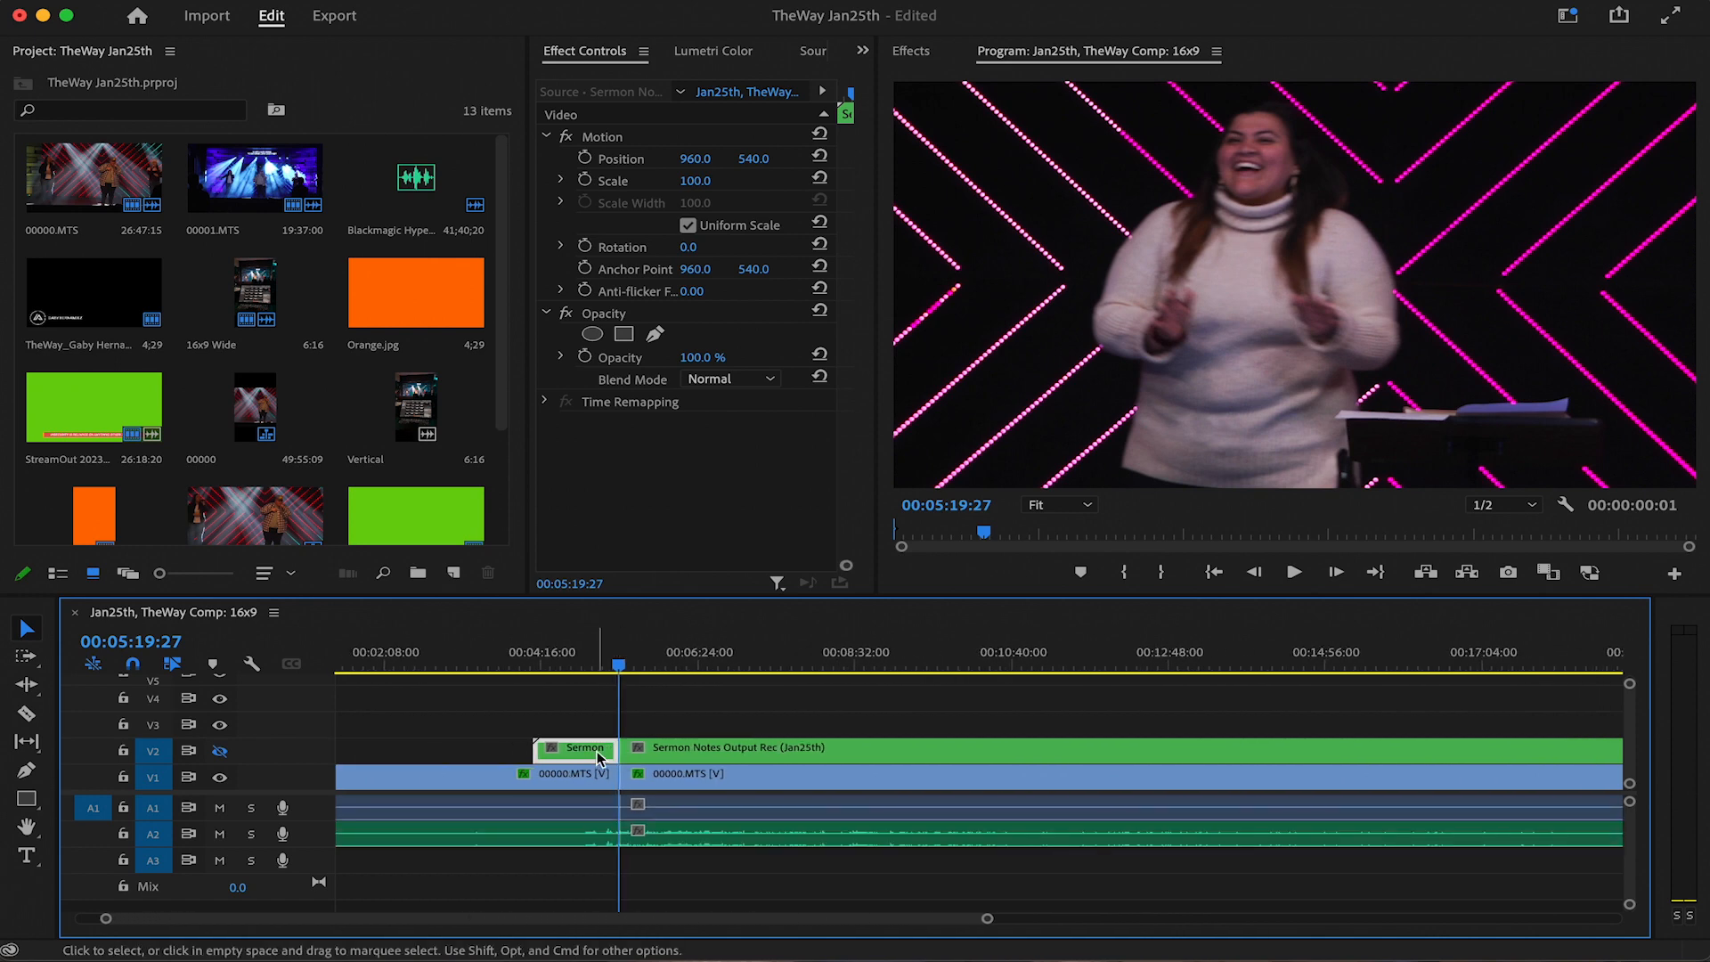
# - Select the short sermon-notes piece and place the playhead at the sermon's end for the cut
pyautogui.click(599, 730)
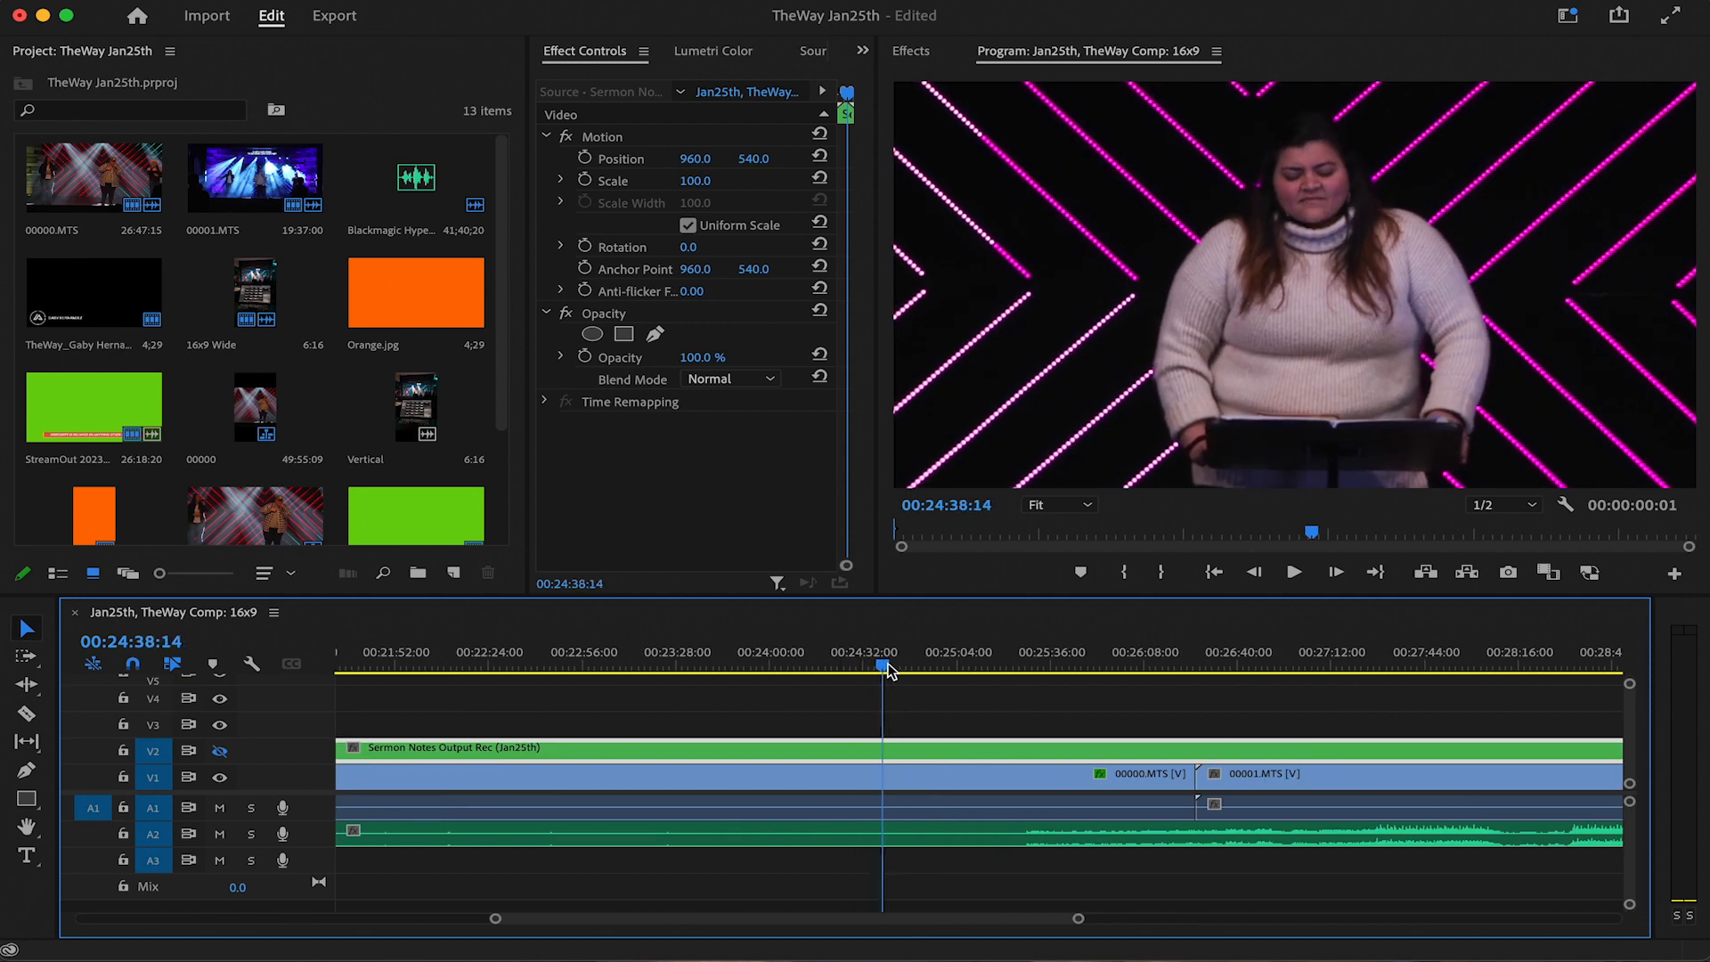
pyautogui.click(1293, 571)
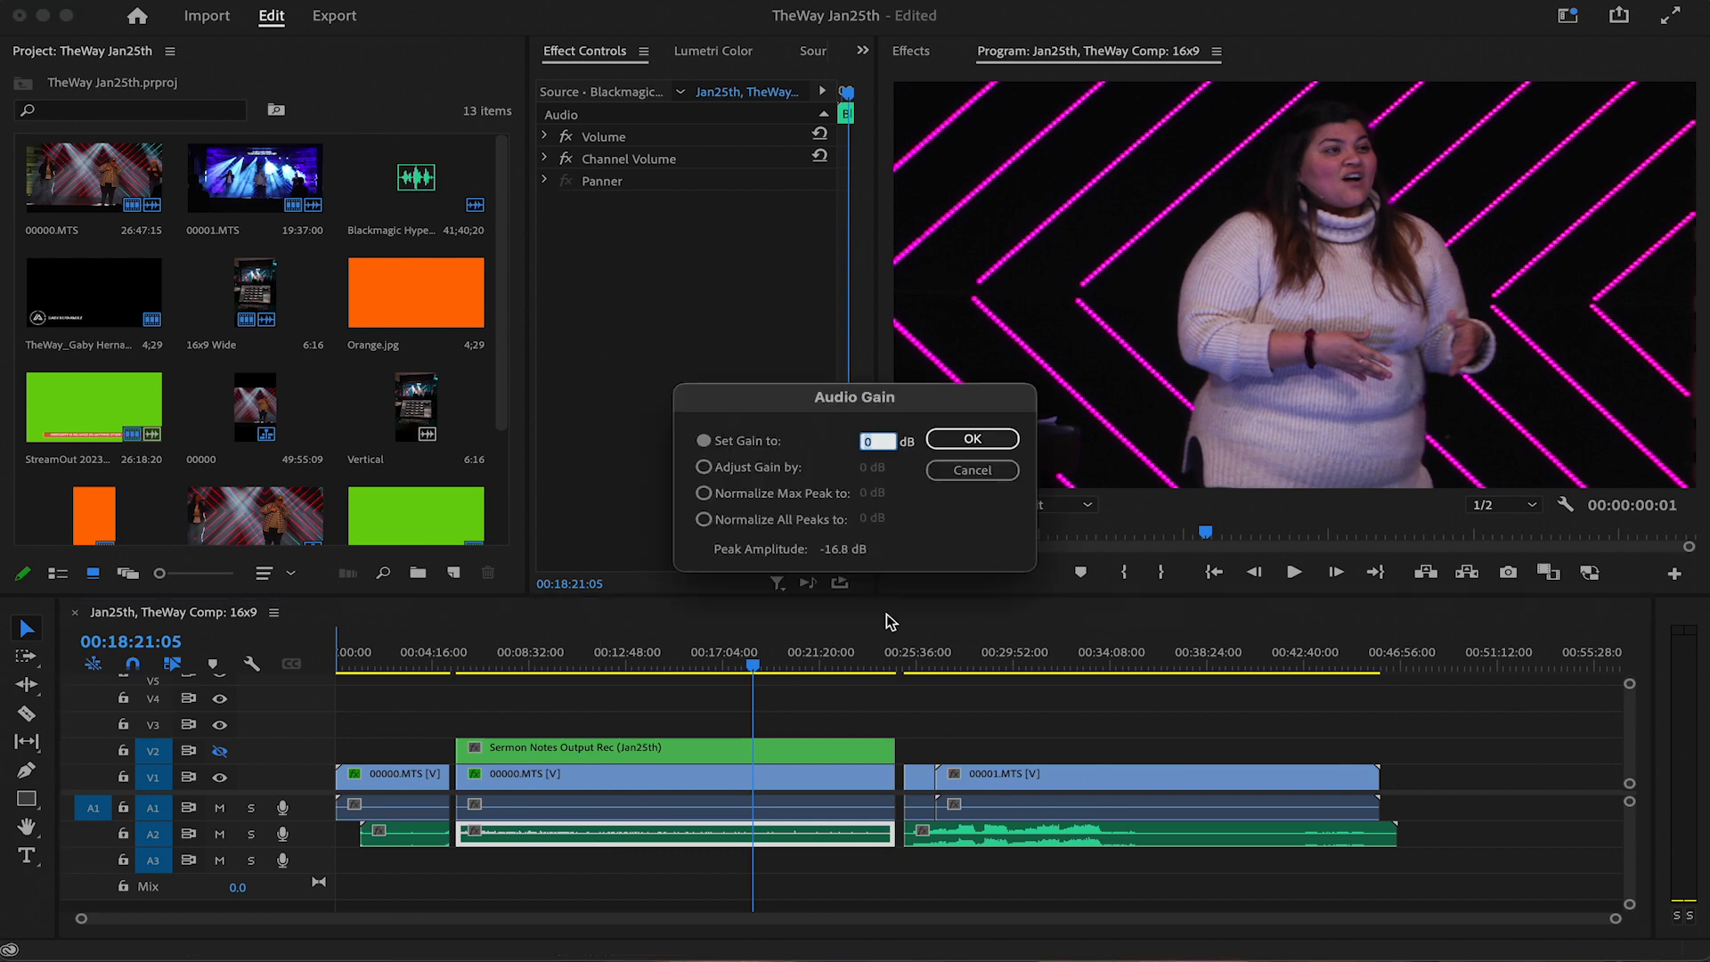
pyautogui.moveTo(987, 502)
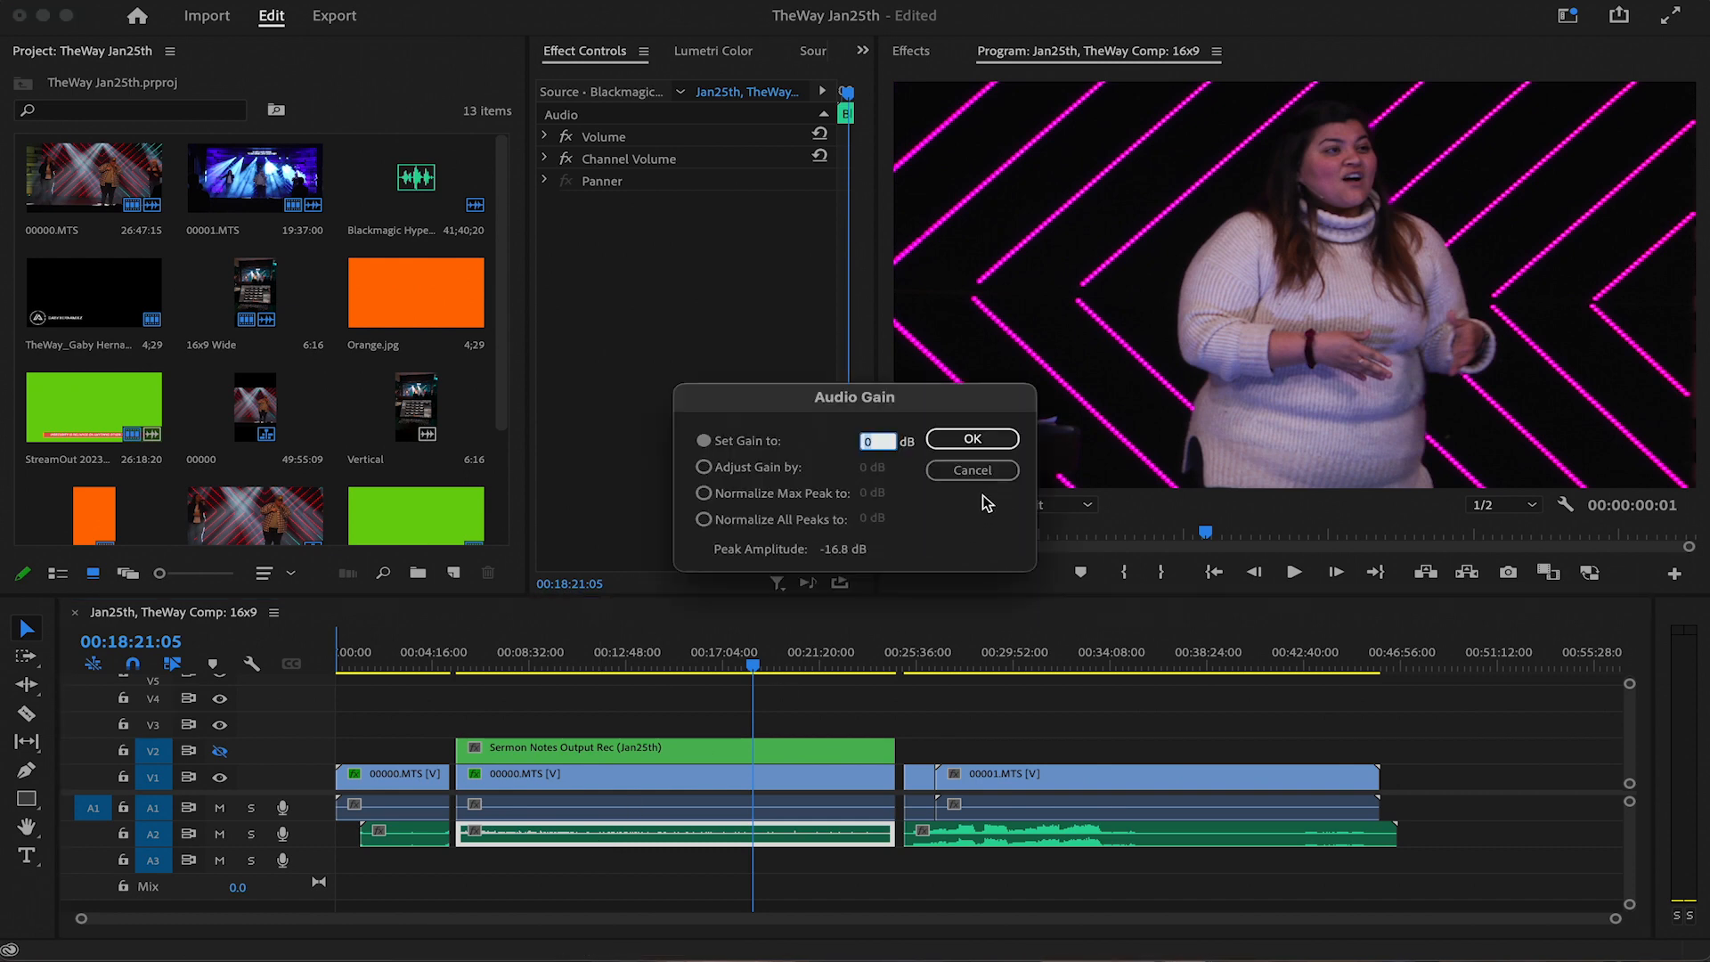
# - Apply Audio Gain to the sermon audio, normalizing all peaks to 0 dB
pyautogui.press('cmd+g')
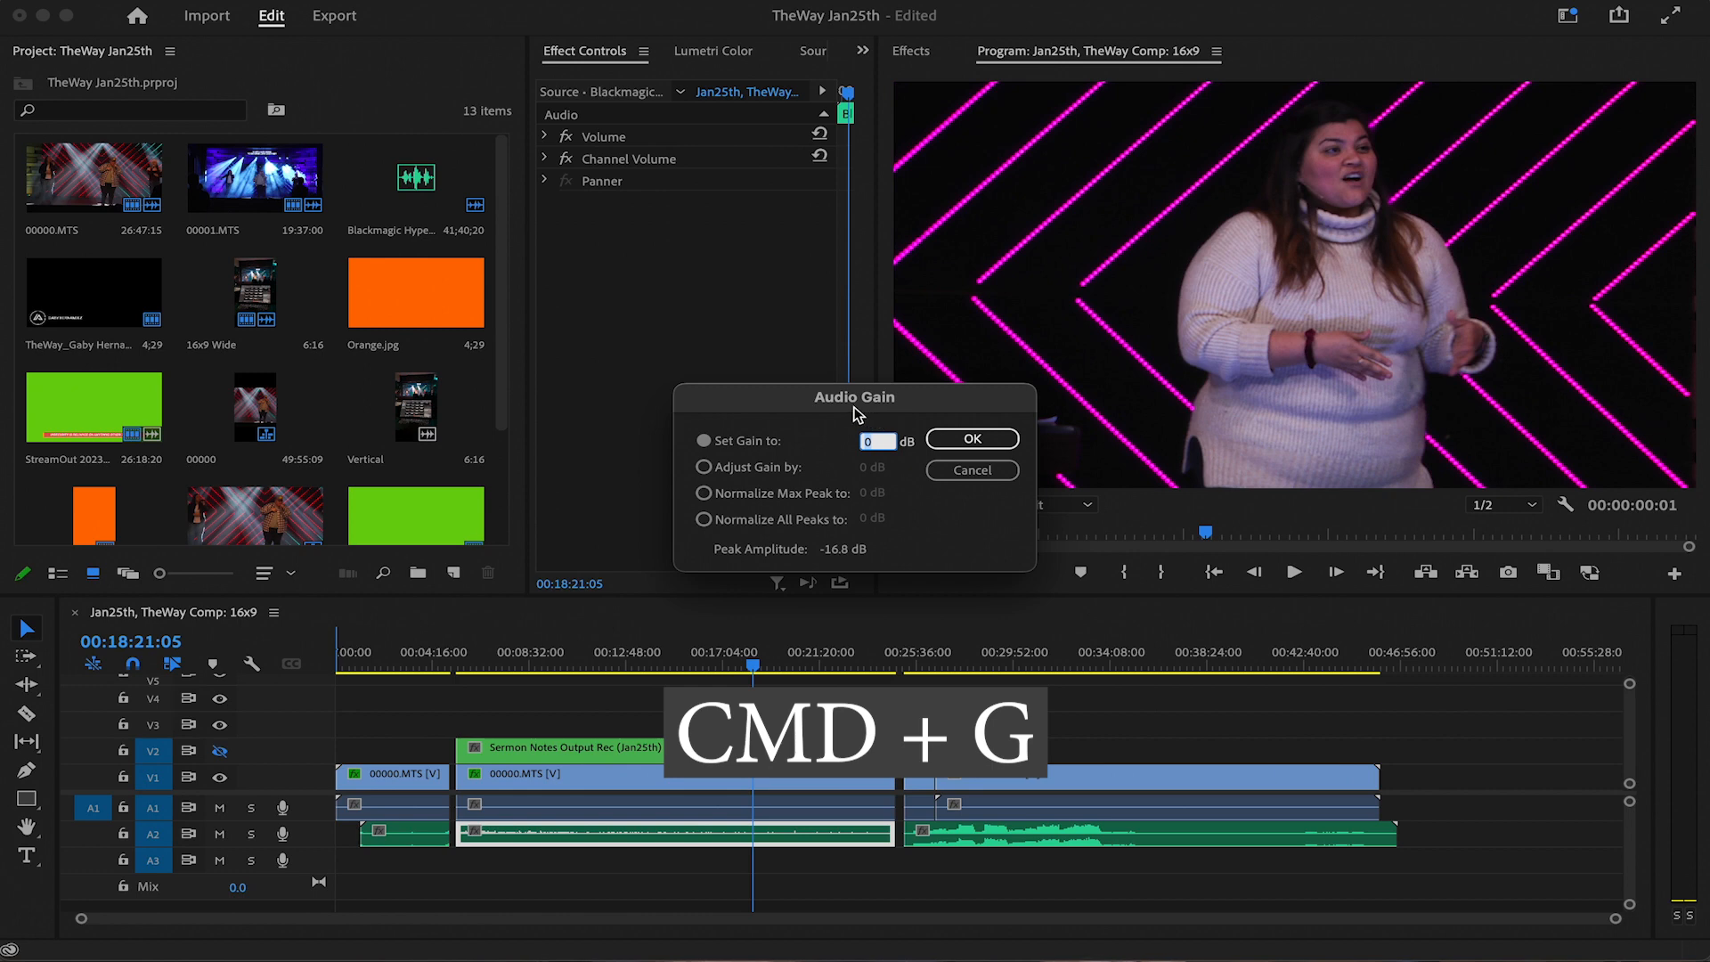
pyautogui.click(703, 519)
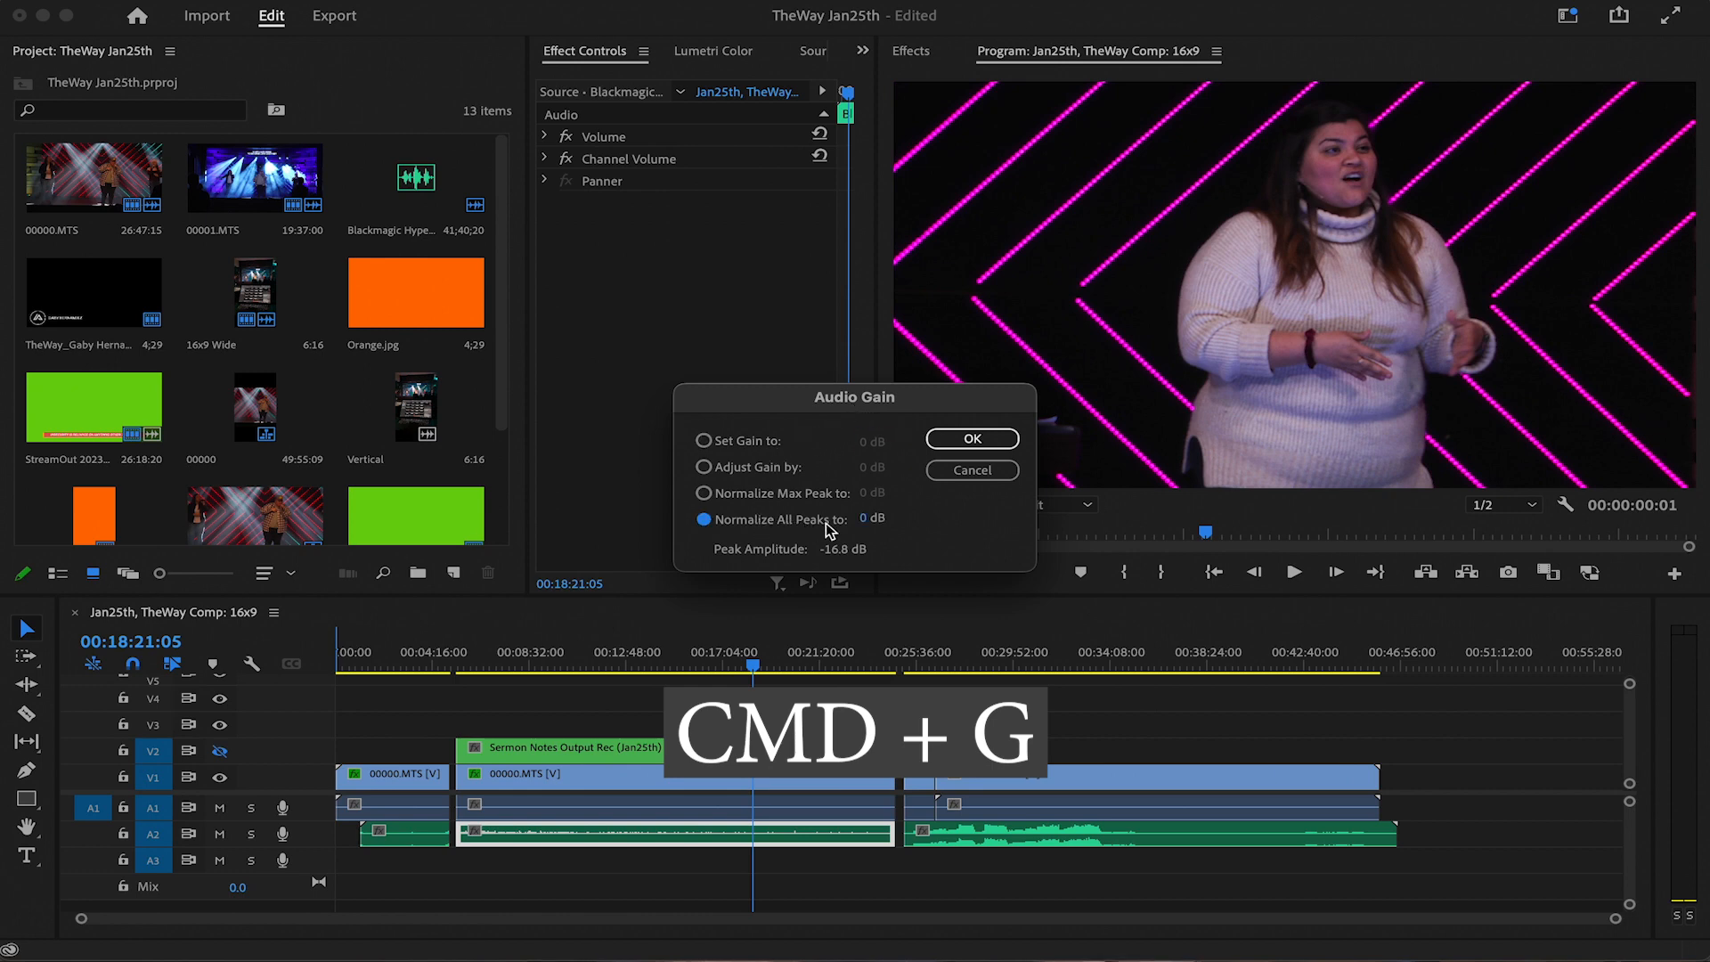
pyautogui.click(970, 437)
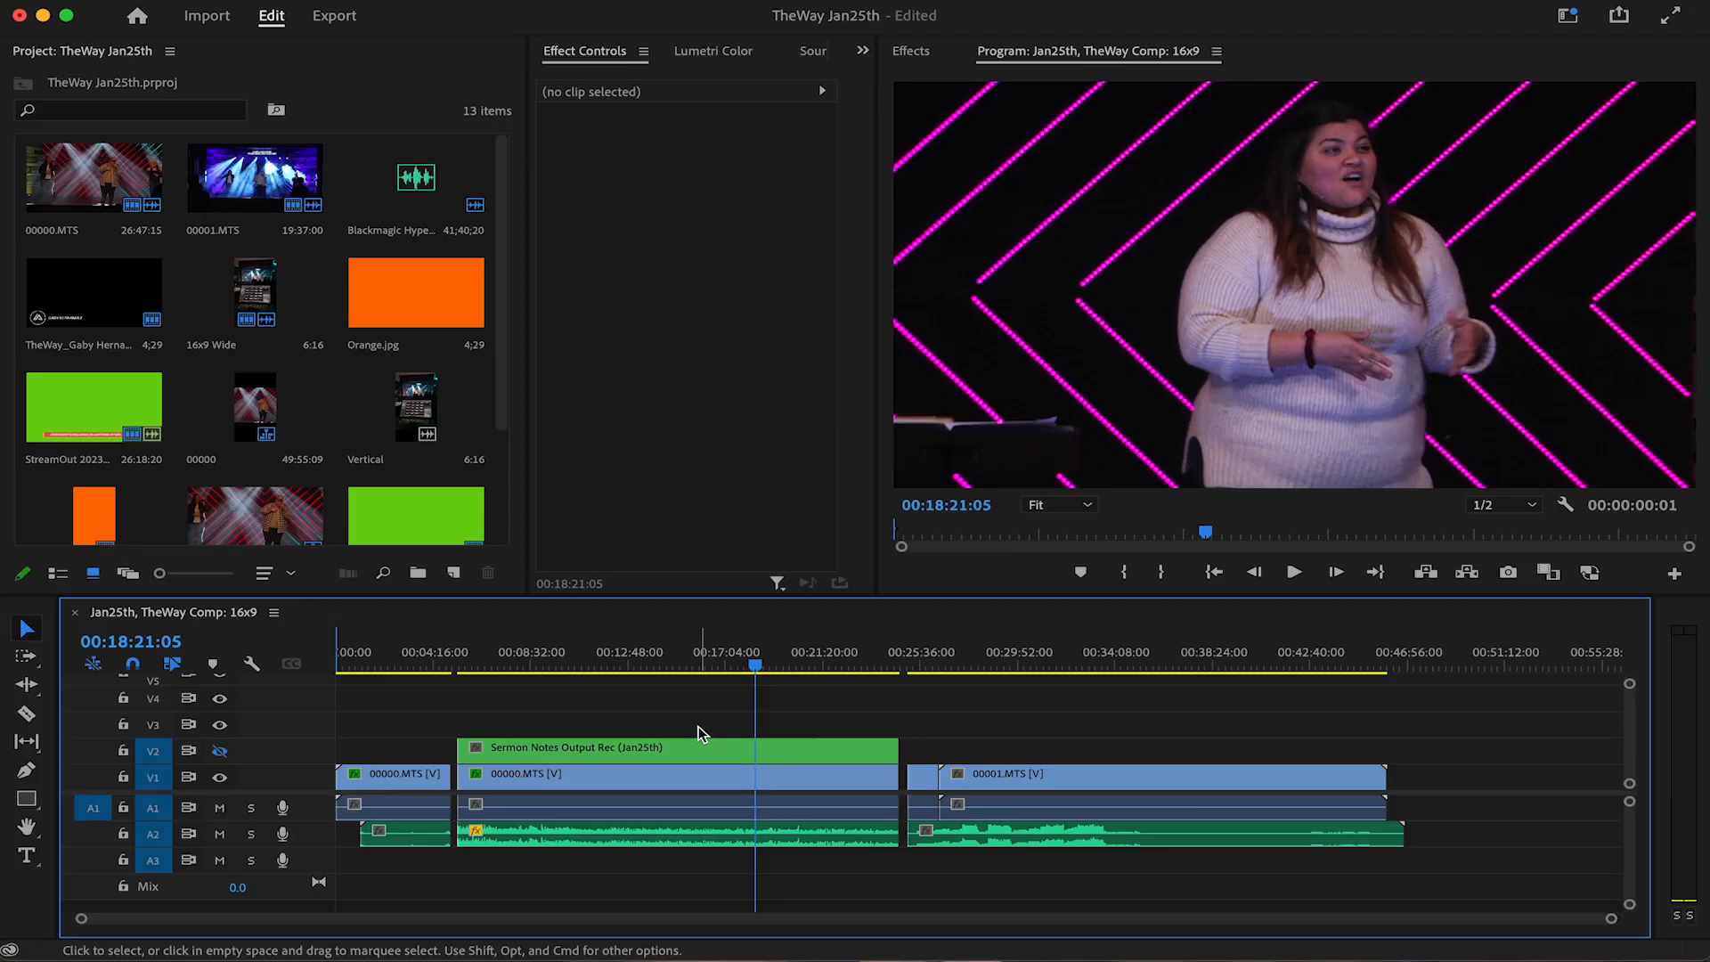
# - Add Multiband Compressor from the Crazy Amazing Designs Effects bin to the sermon audio clip
pyautogui.click(910, 50)
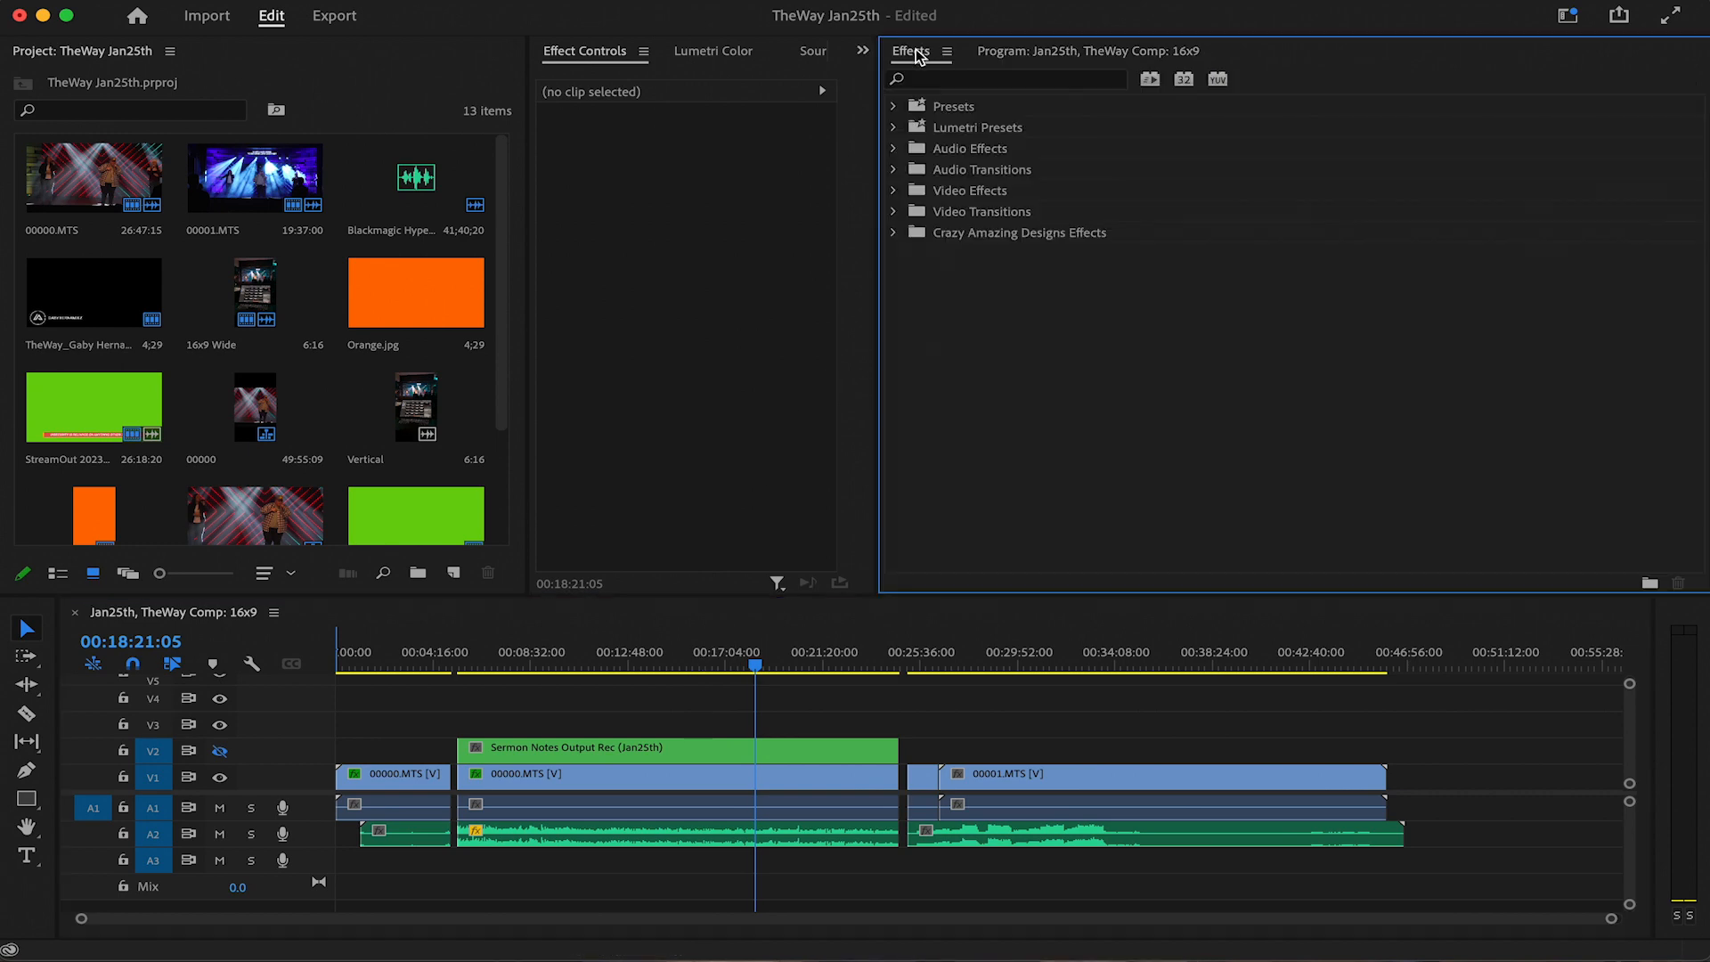
pyautogui.click(894, 232)
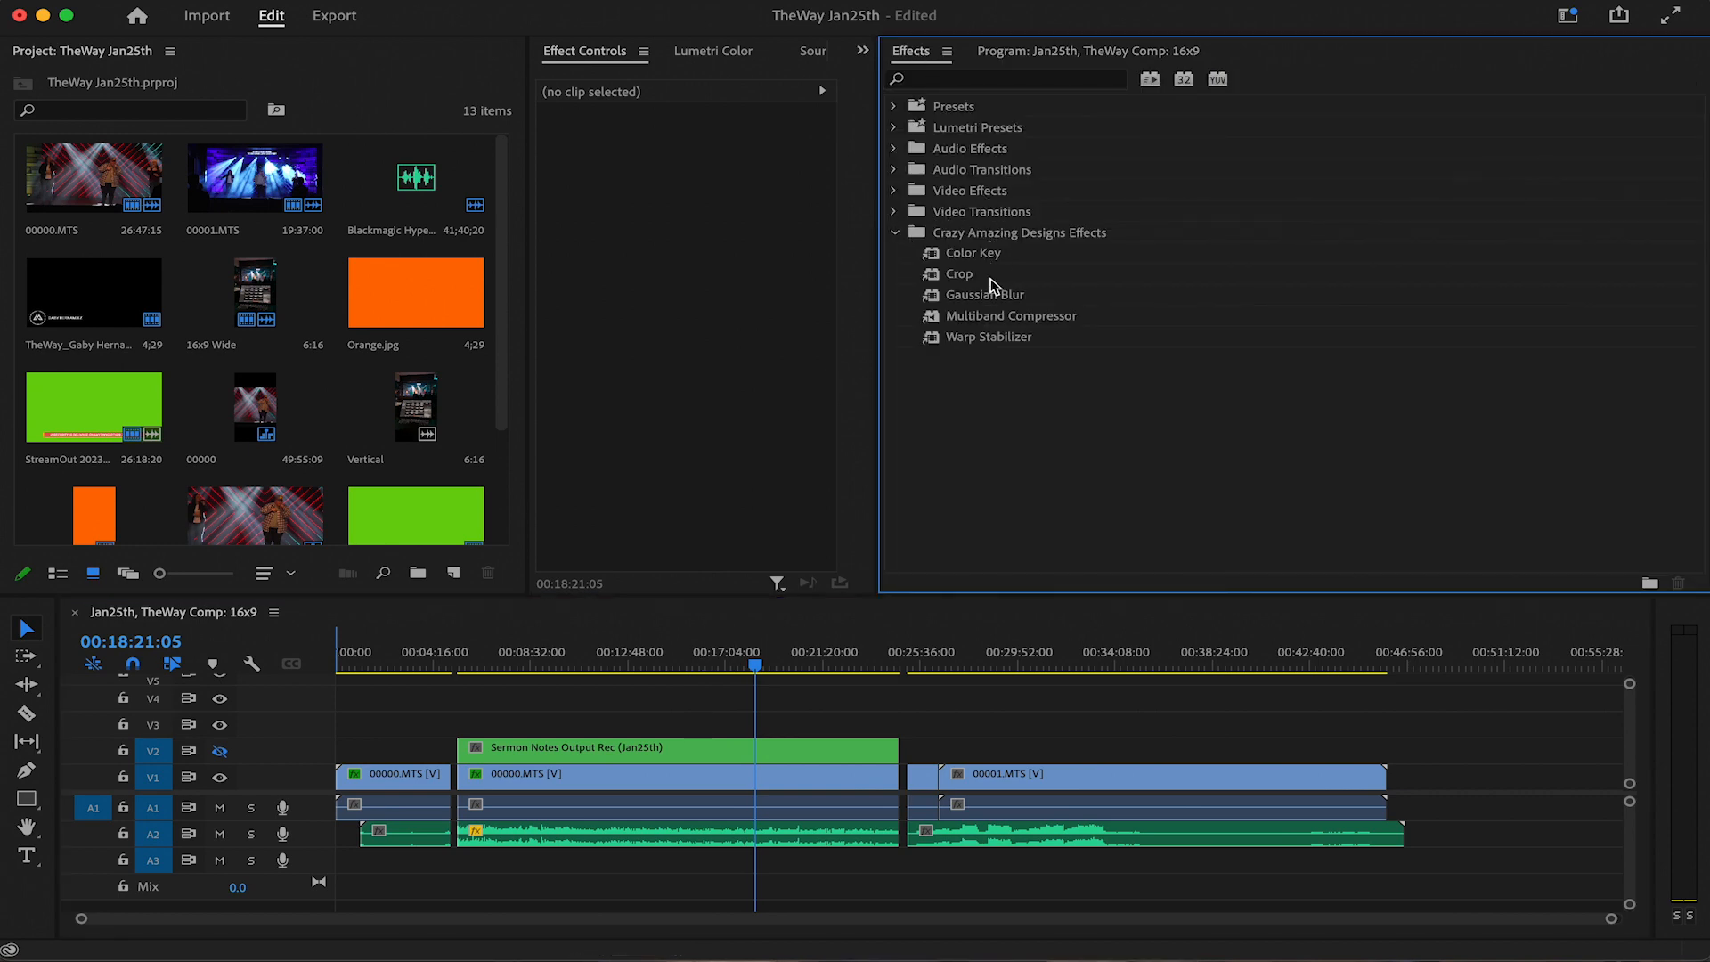
pyautogui.moveTo(1010, 315); pyautogui.dragTo(709, 805)
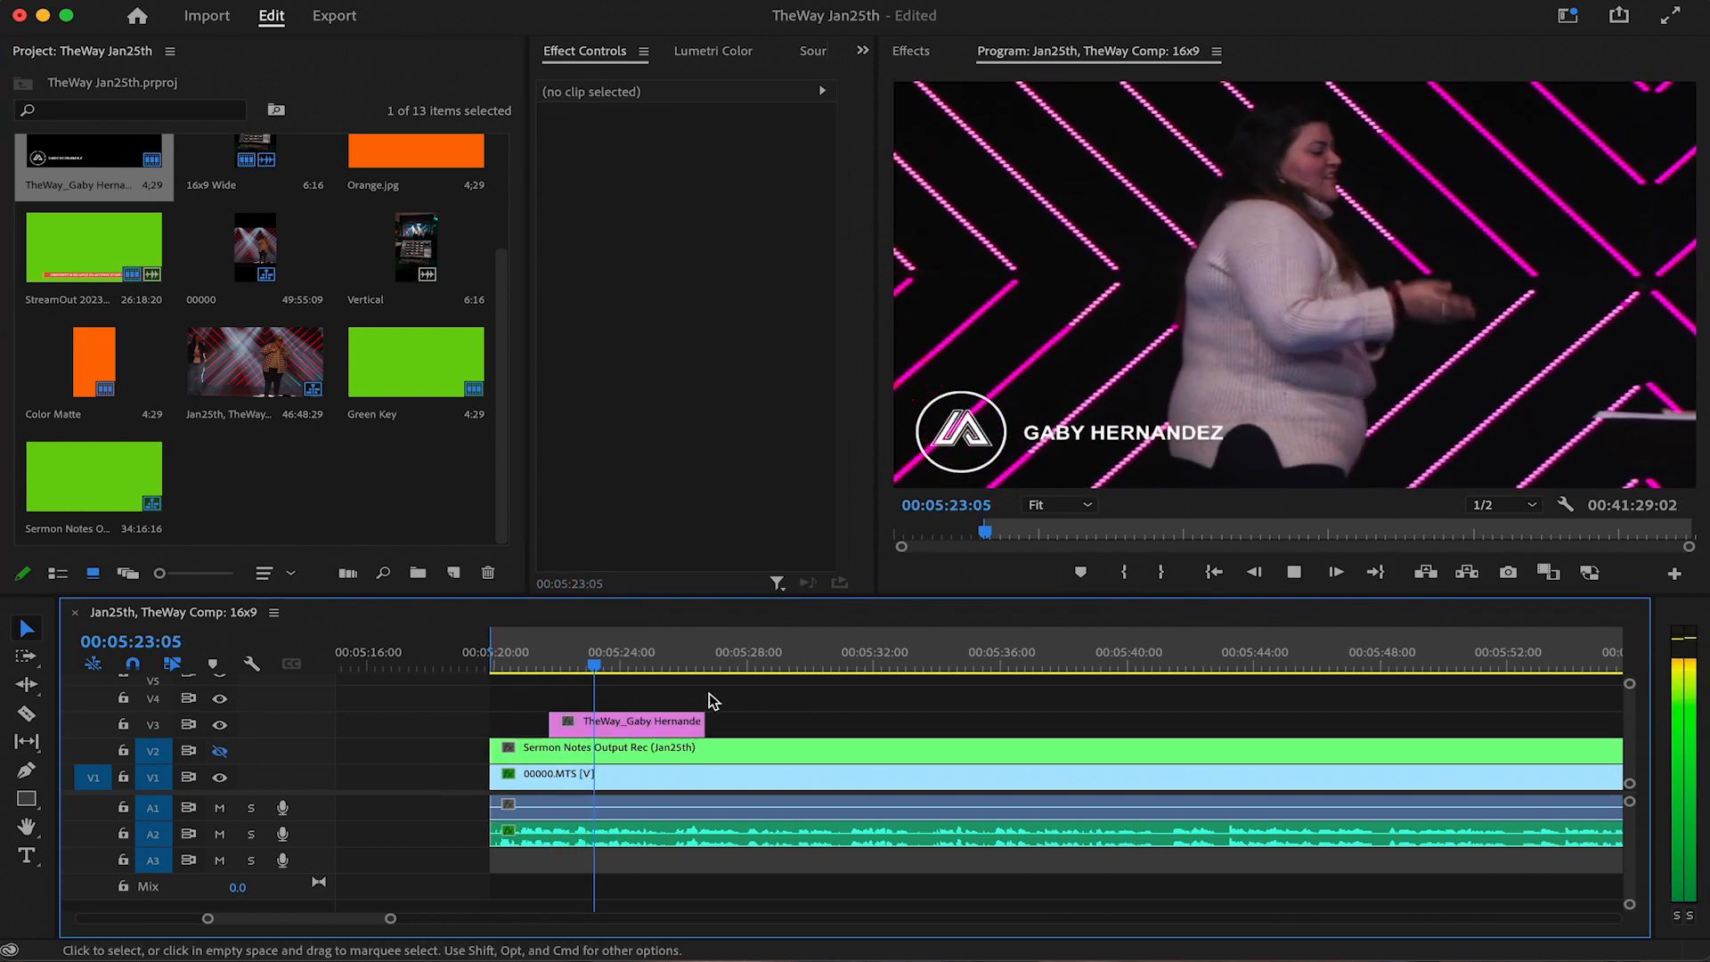
# - Shift the name lower third slightly later on V3 near 5:20
pyautogui.moveTo(706, 720); pyautogui.dragTo(749, 721)
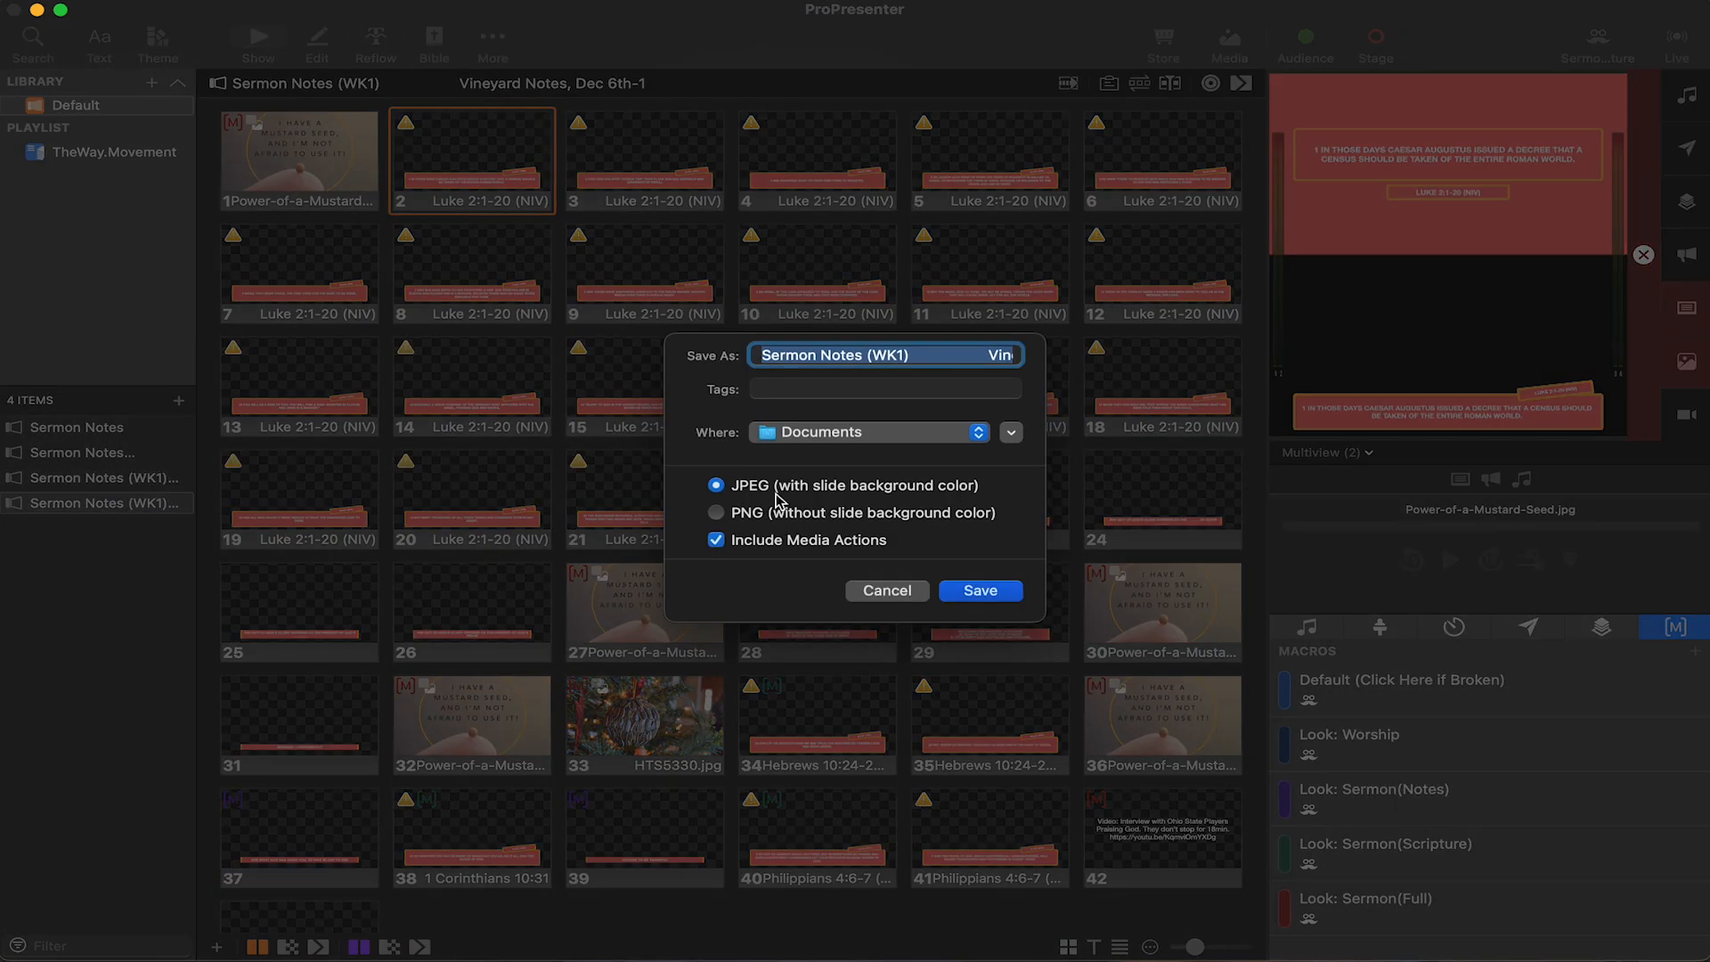
# - Export the sermon notes slides as PNG images without slide background colour
pyautogui.click(980, 589)
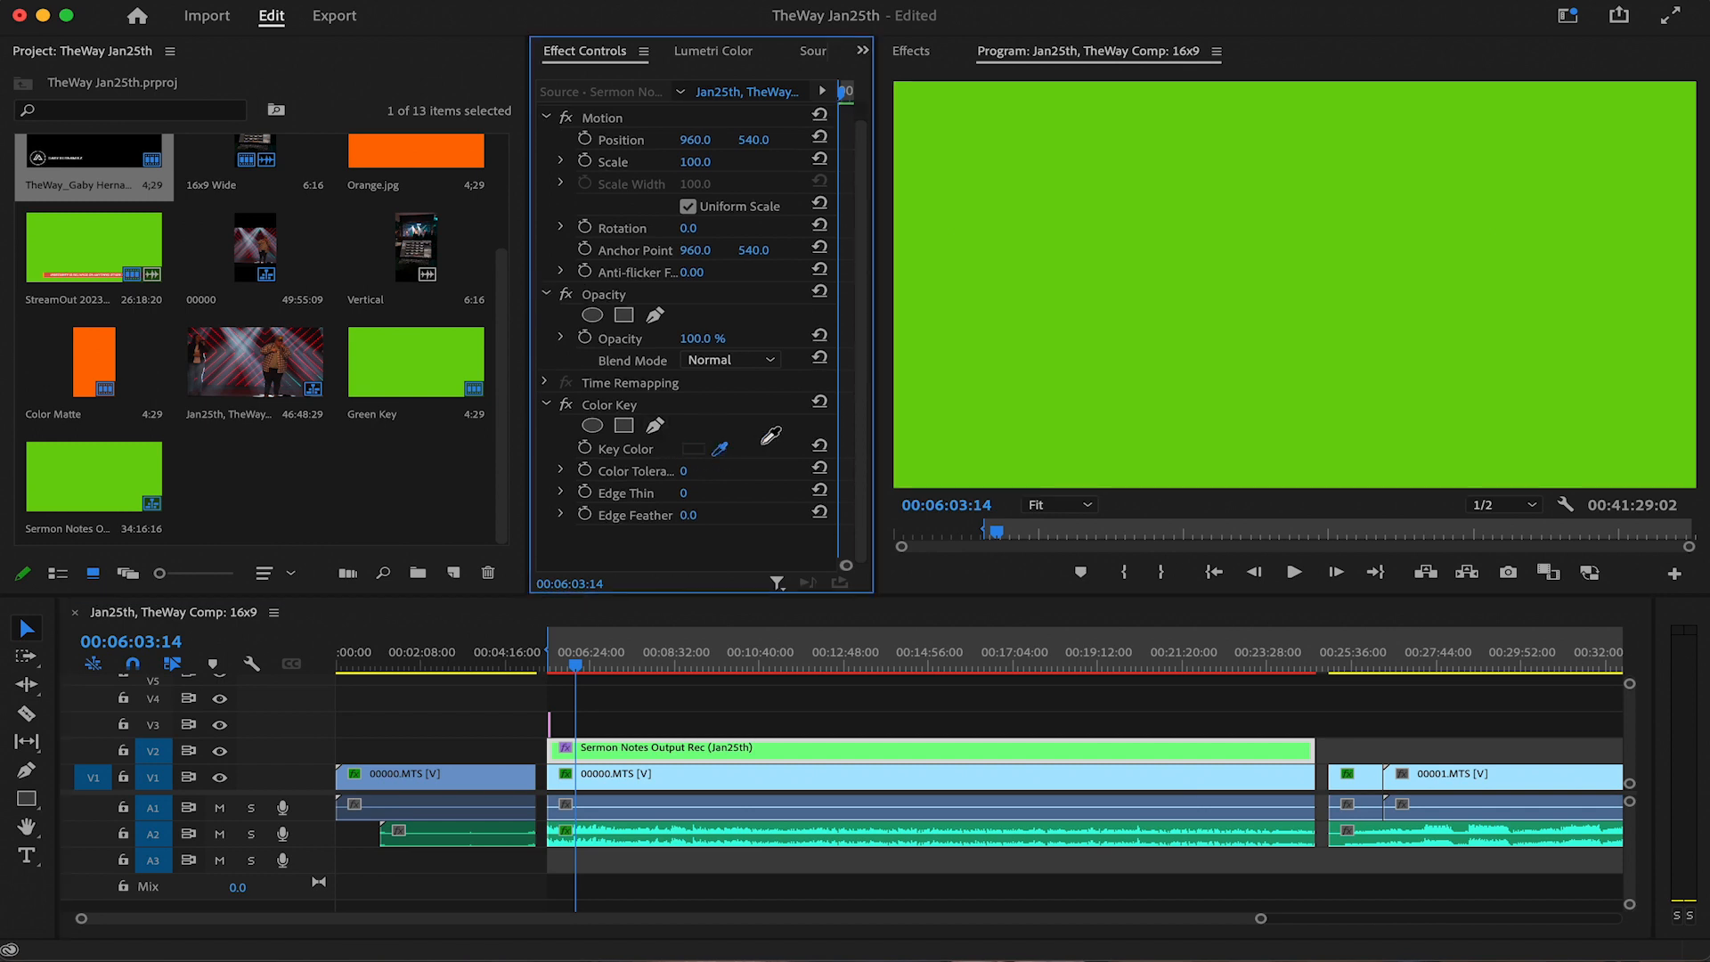
# - Sample the green background in the Program monitor as the Color Key colour
pyautogui.click(693, 448)
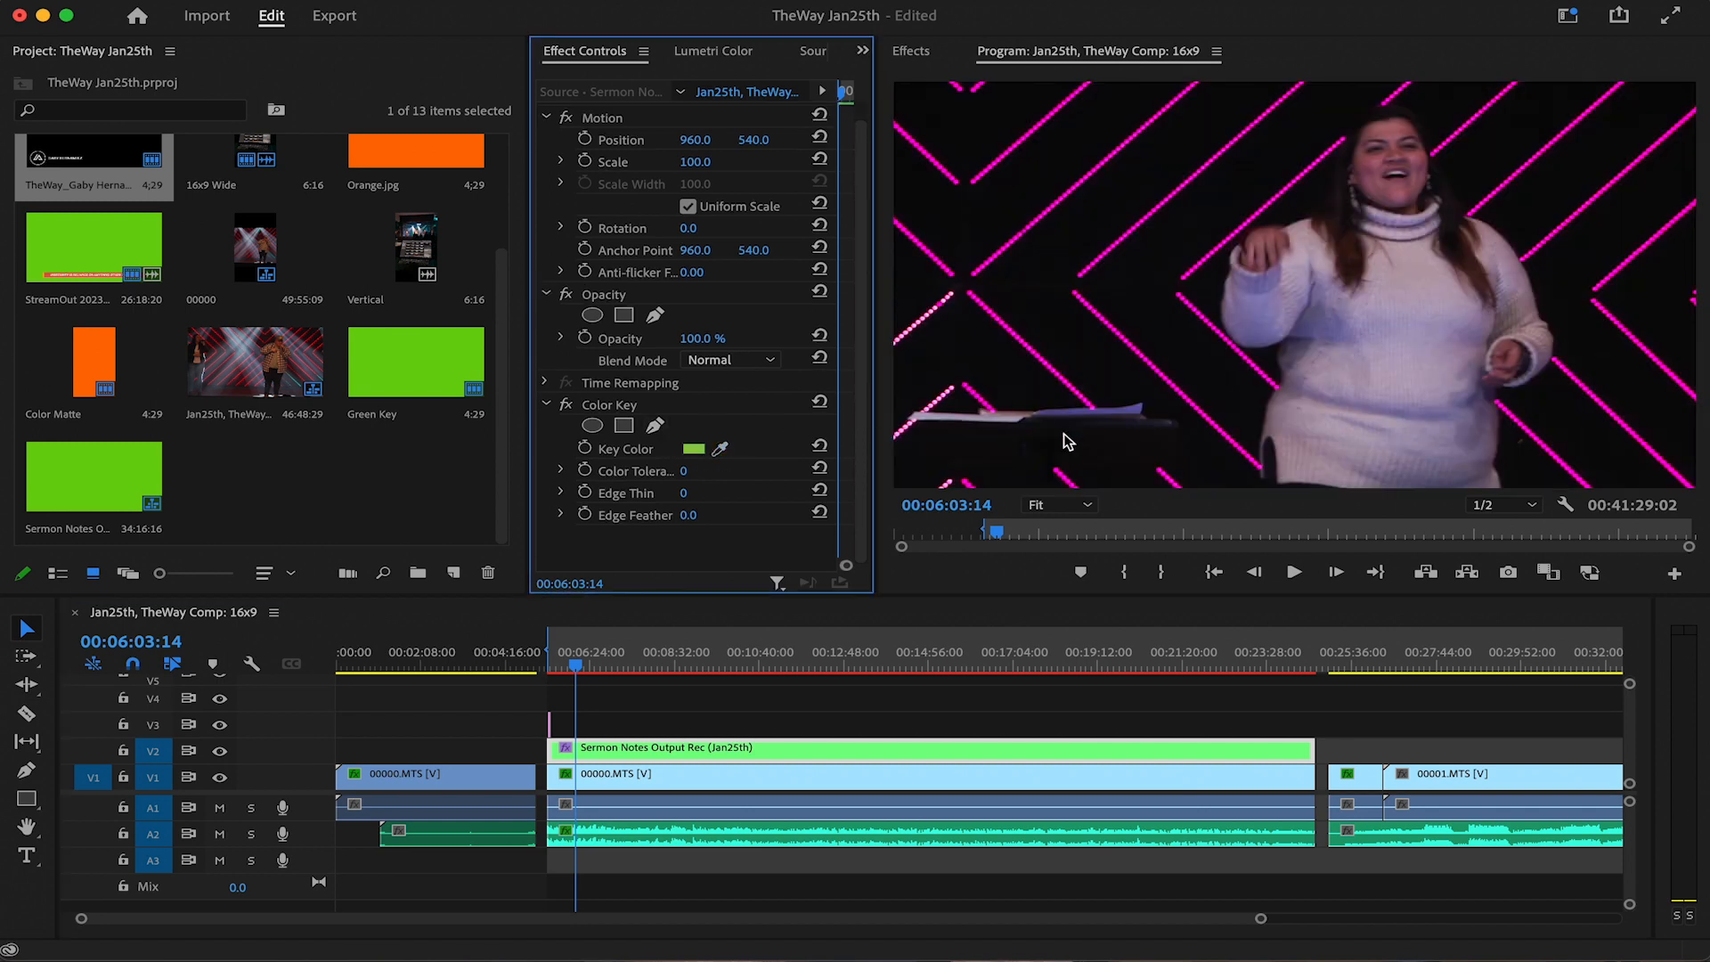
pyautogui.moveTo(923, 543)
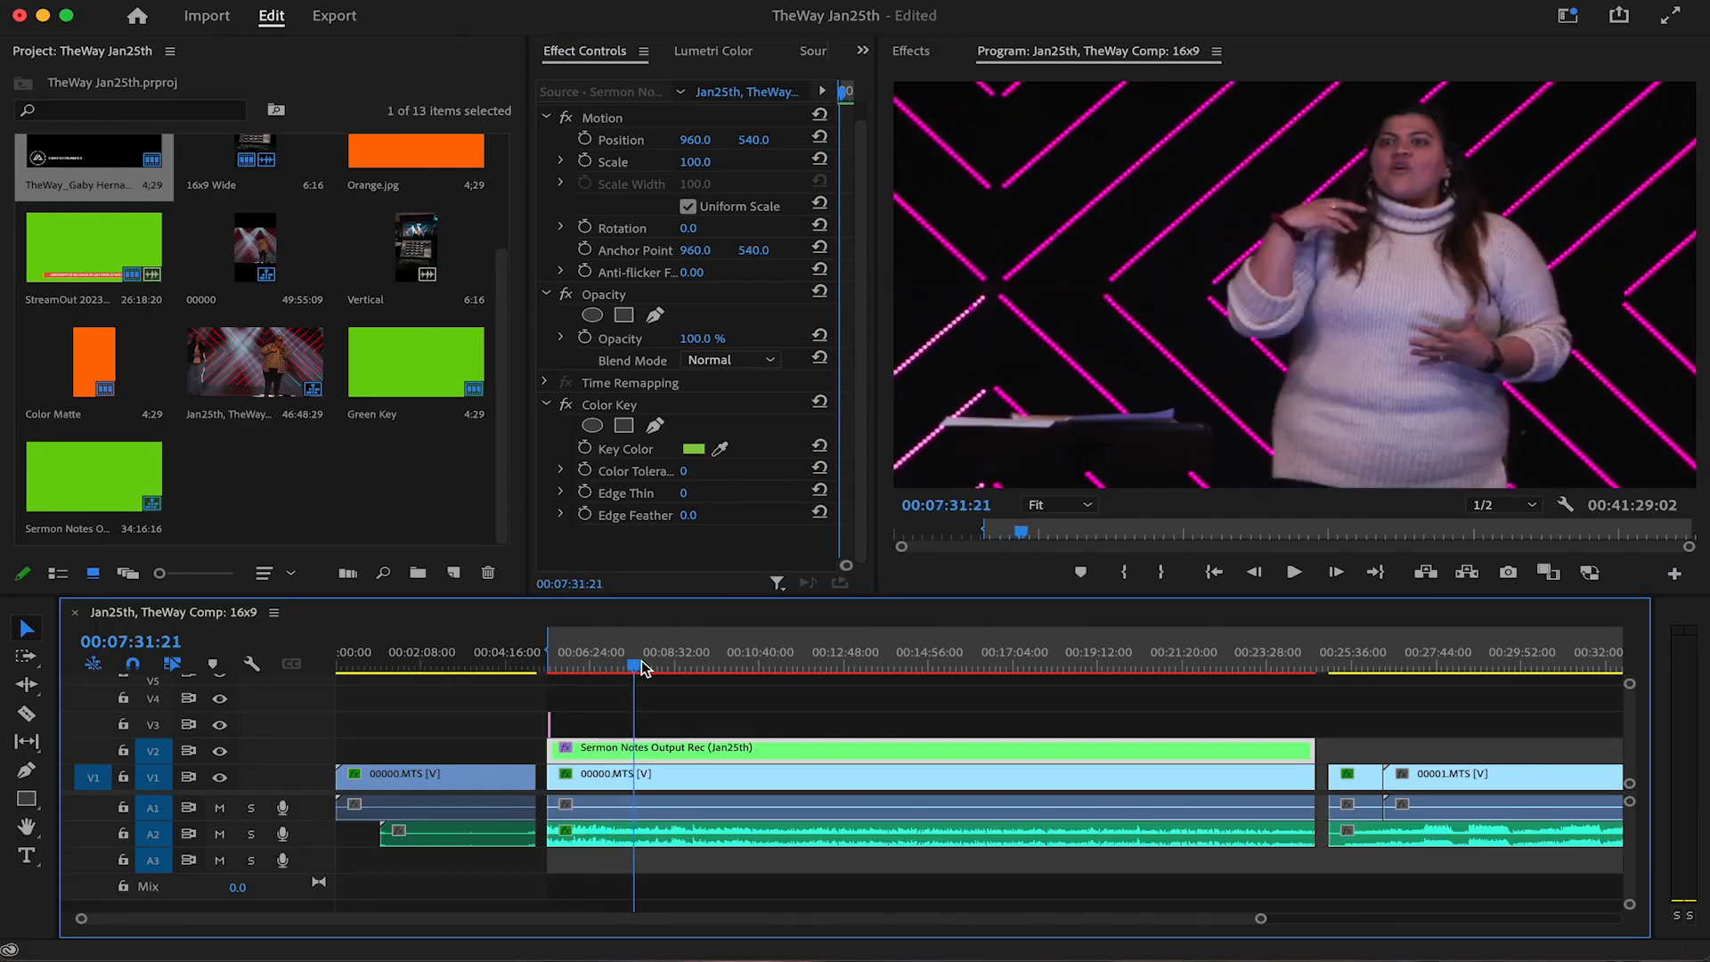
# - Scrub through the sermon section to check the notes overlay
pyautogui.moveTo(636, 666); pyautogui.dragTo(679, 666)
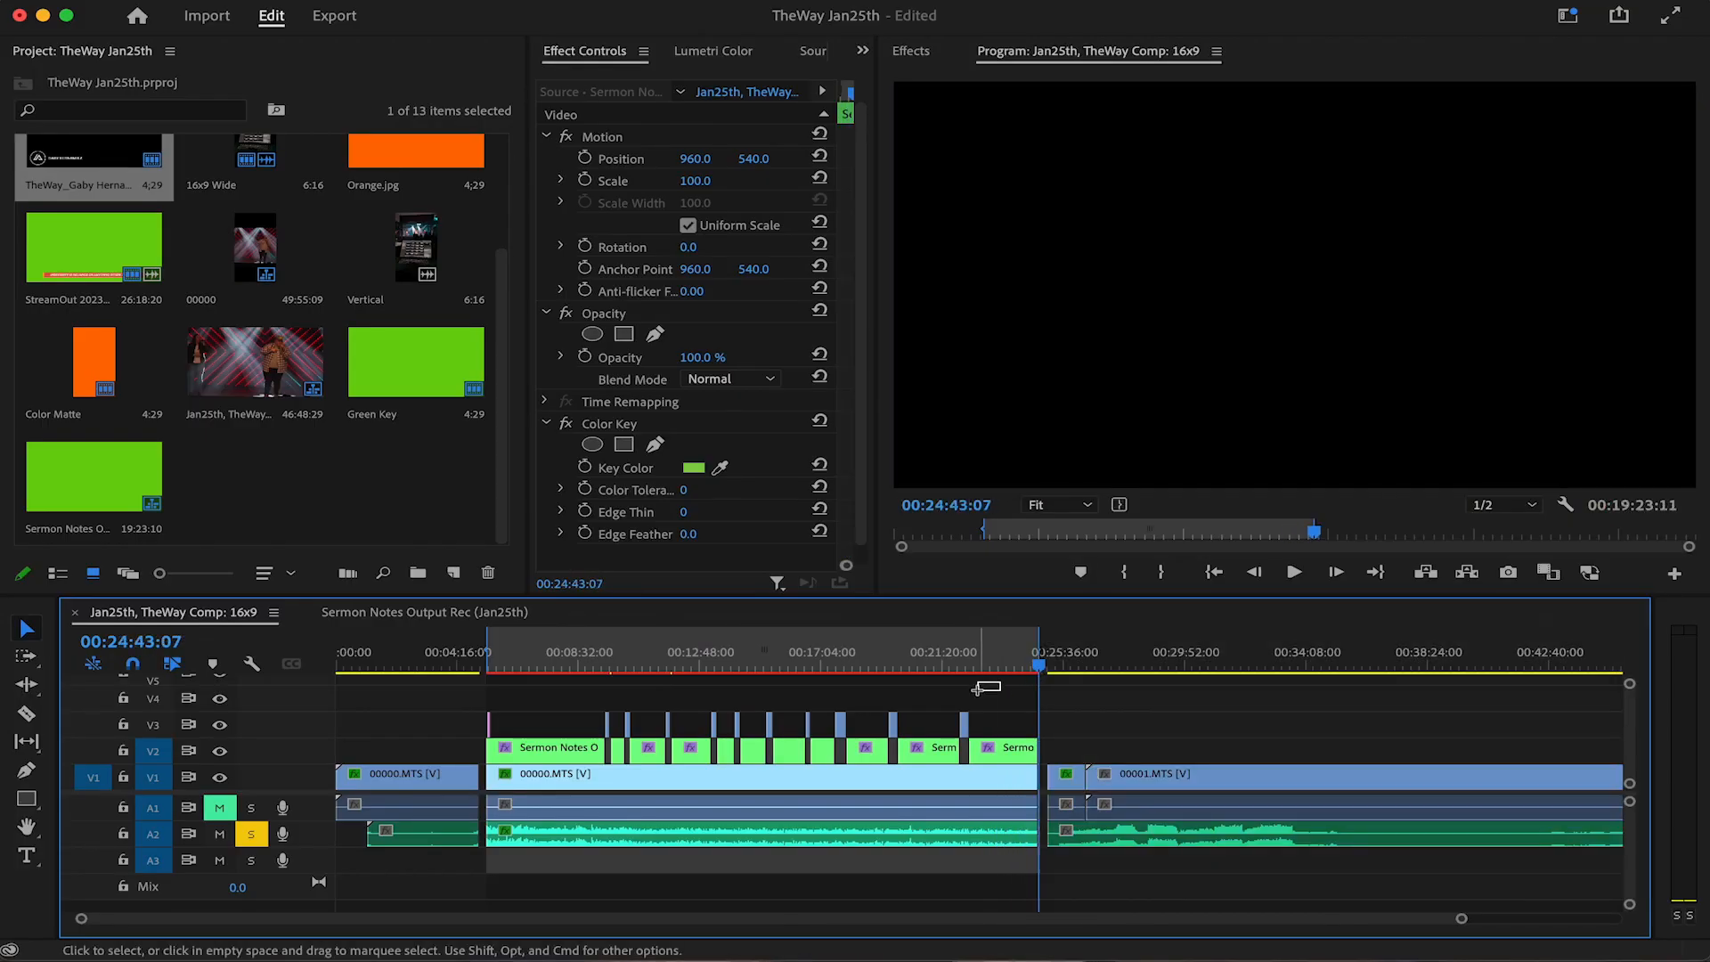
# - Open the Export settings for the sequence and choose the output file location
pyautogui.click(334, 15)
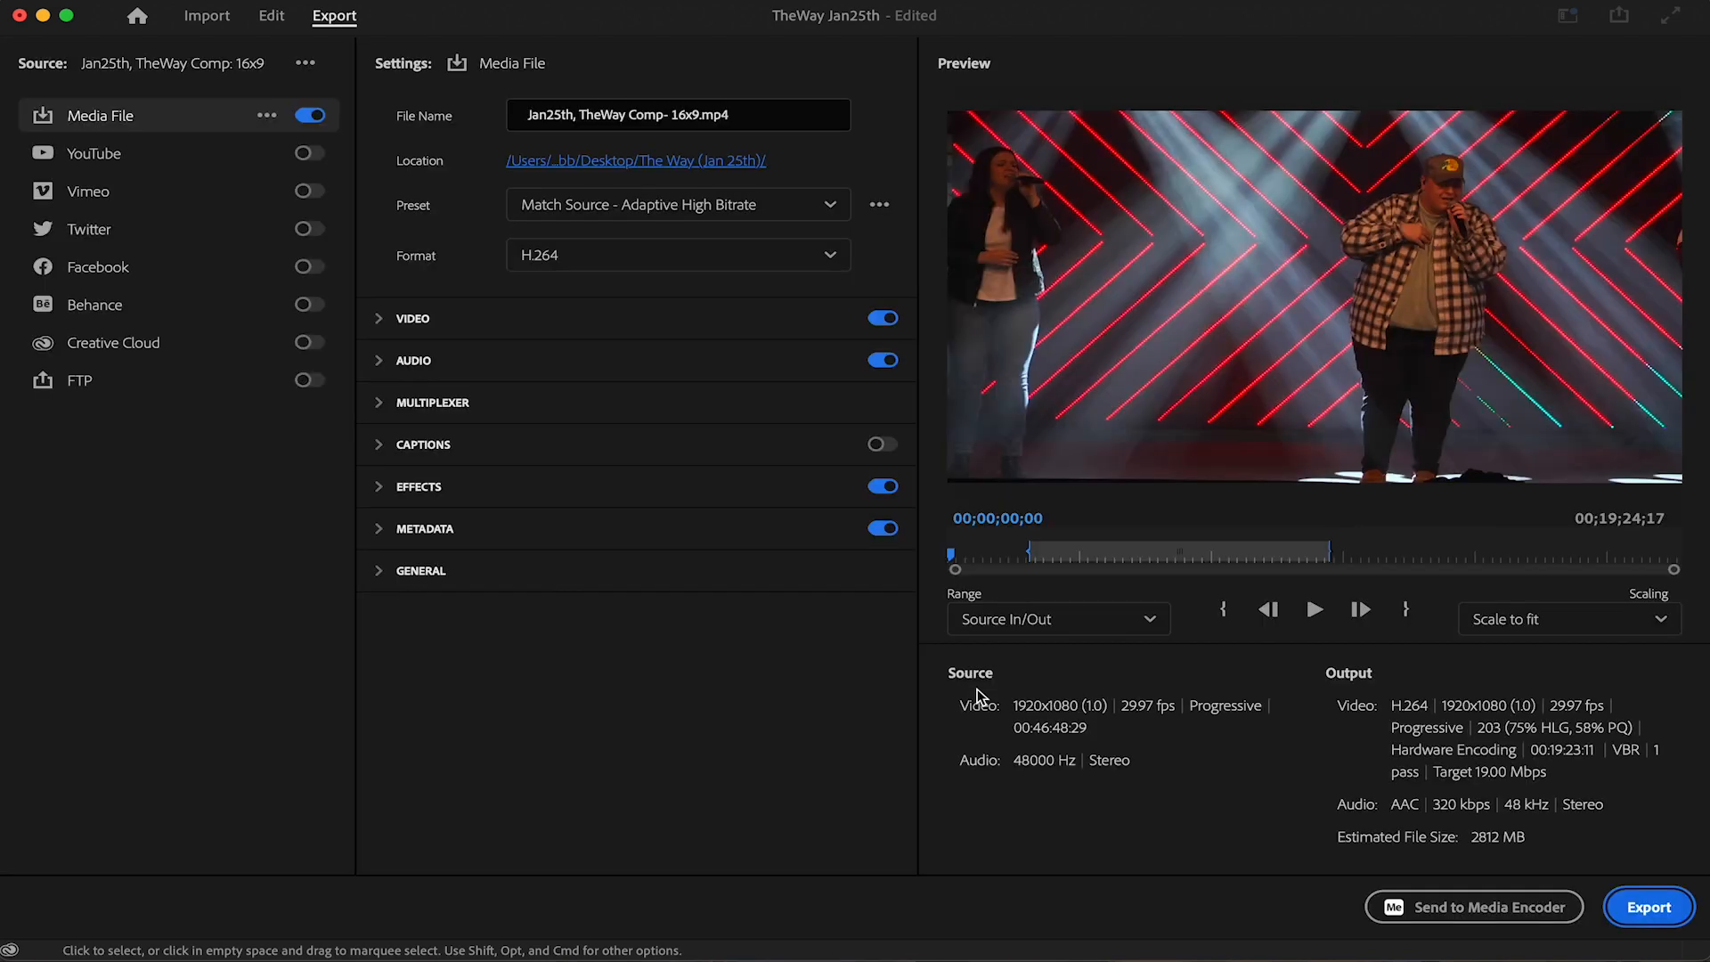
pyautogui.moveTo(699, 165)
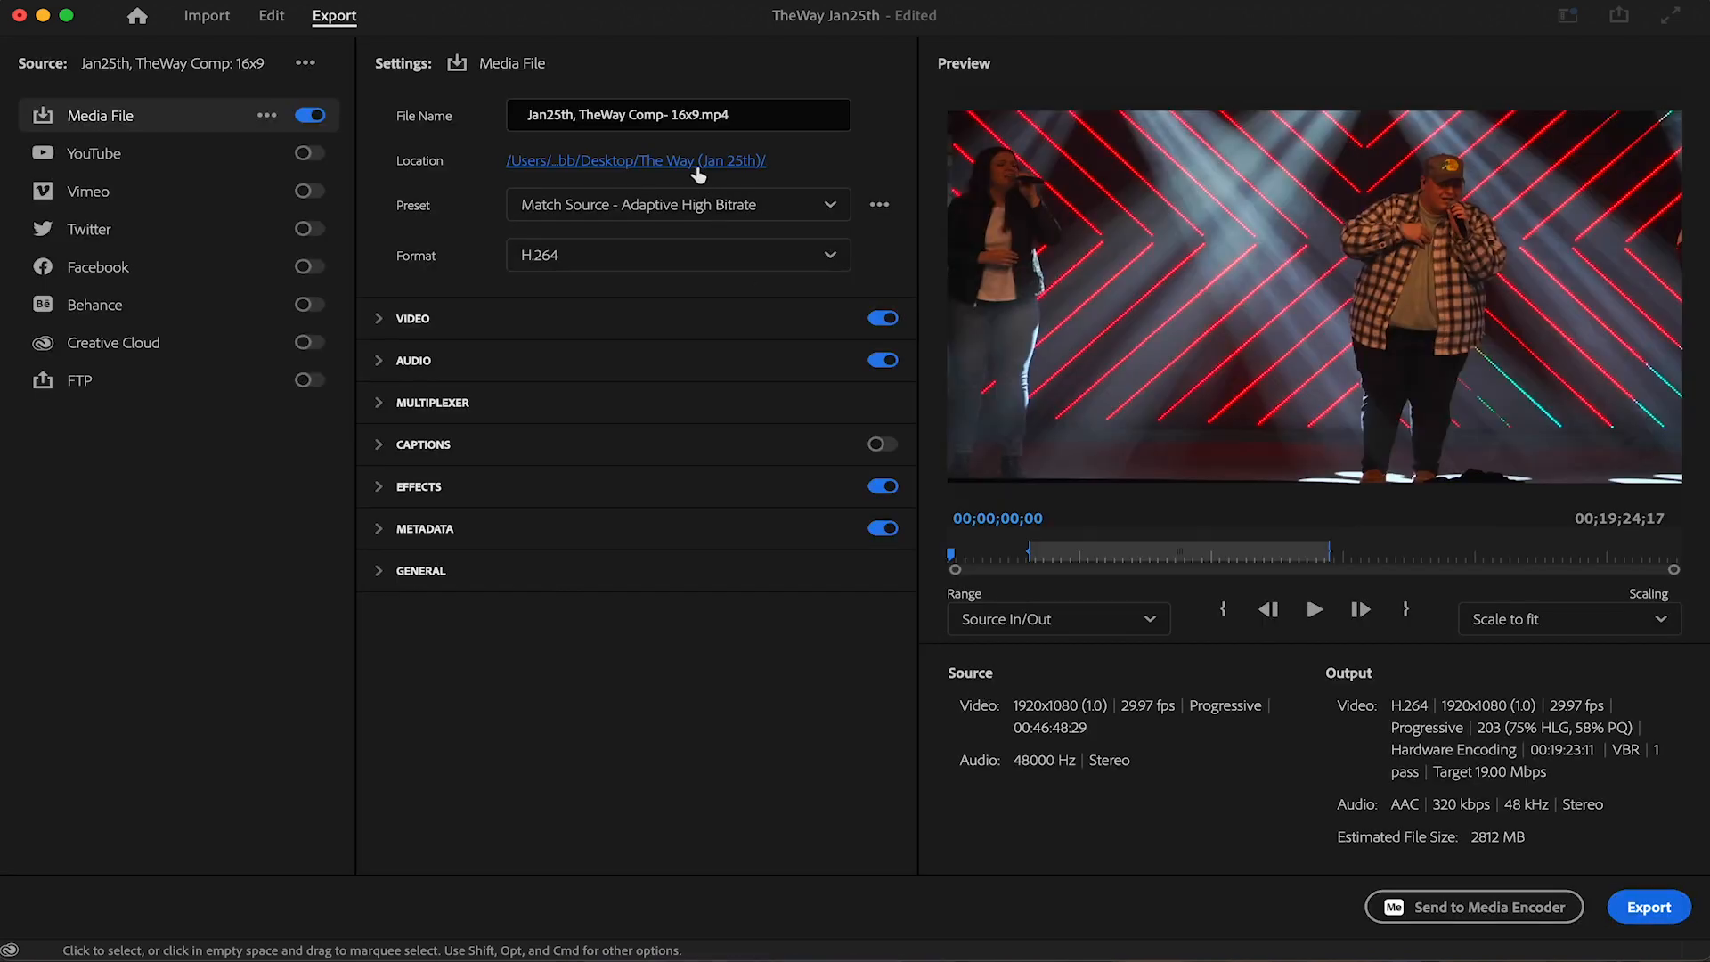
pyautogui.click(636, 160)
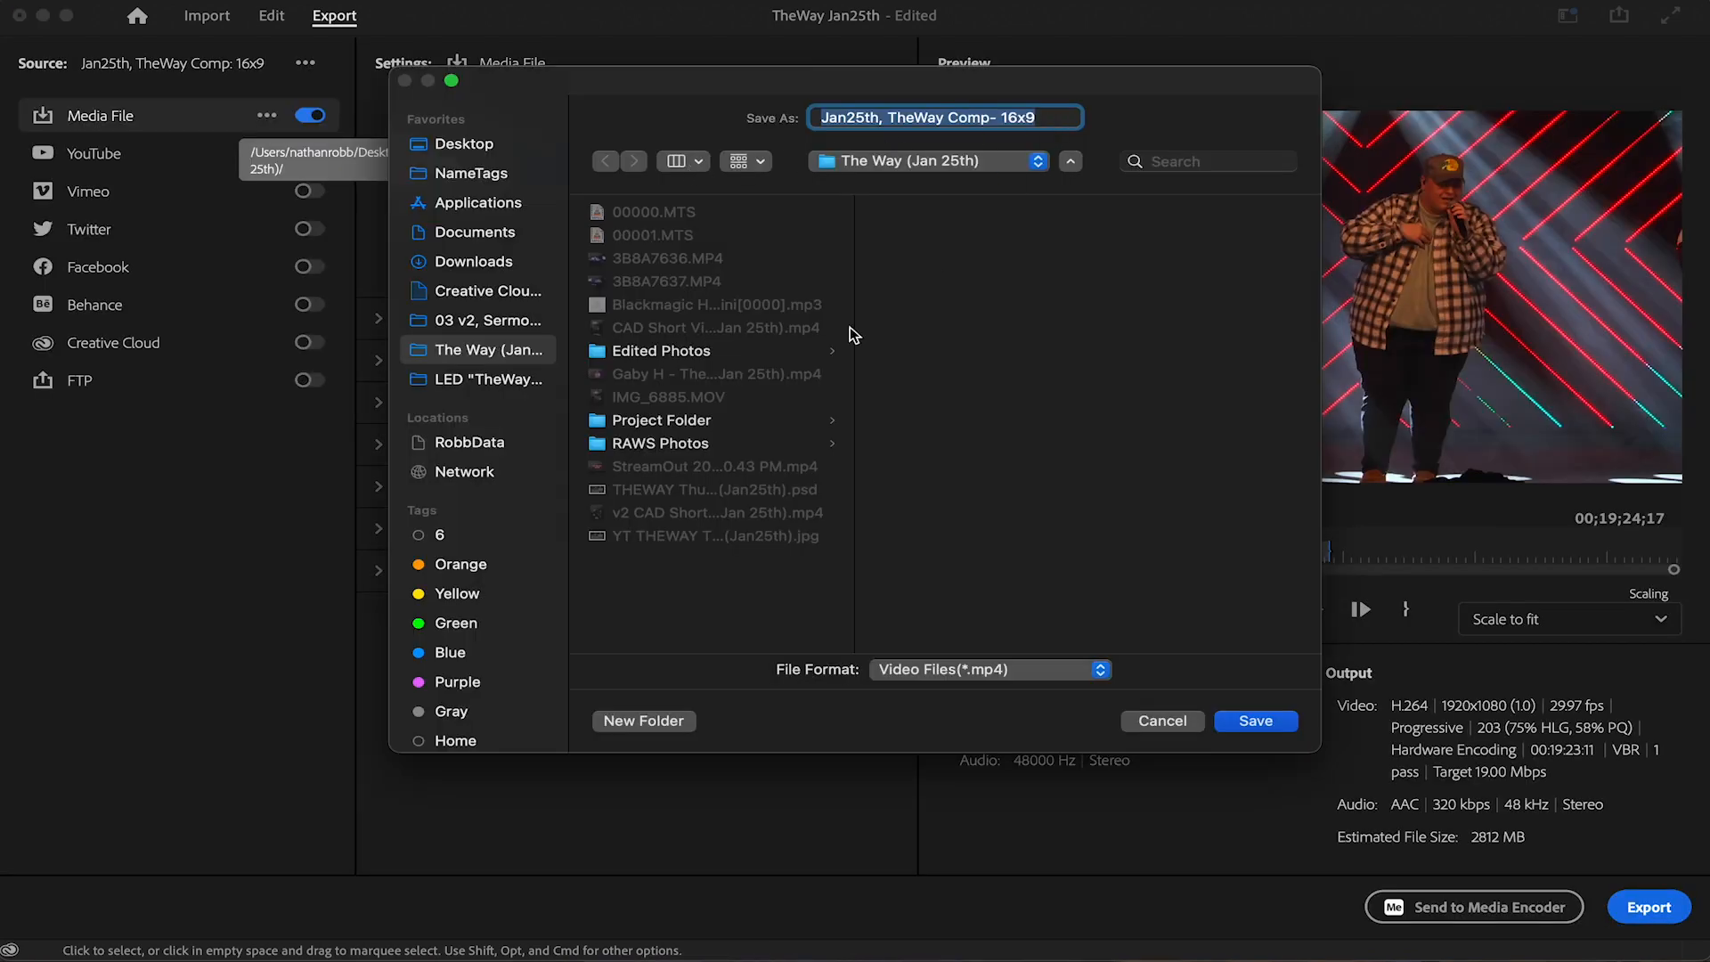